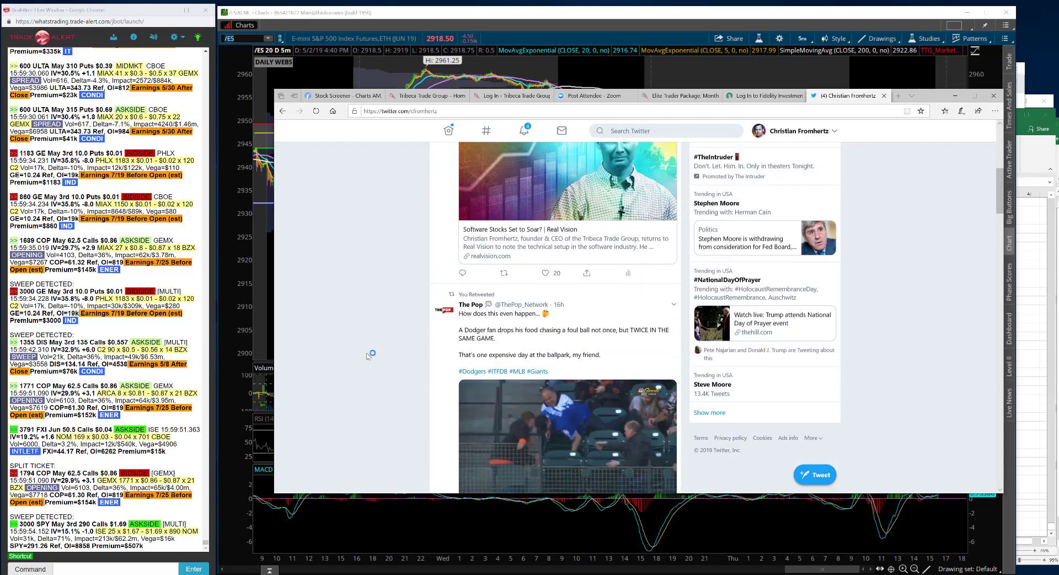
Scroll the chart while the AMD symbol data loads
{"action": "scroll", "scroll_direction": "down", "scroll_amount": 3}
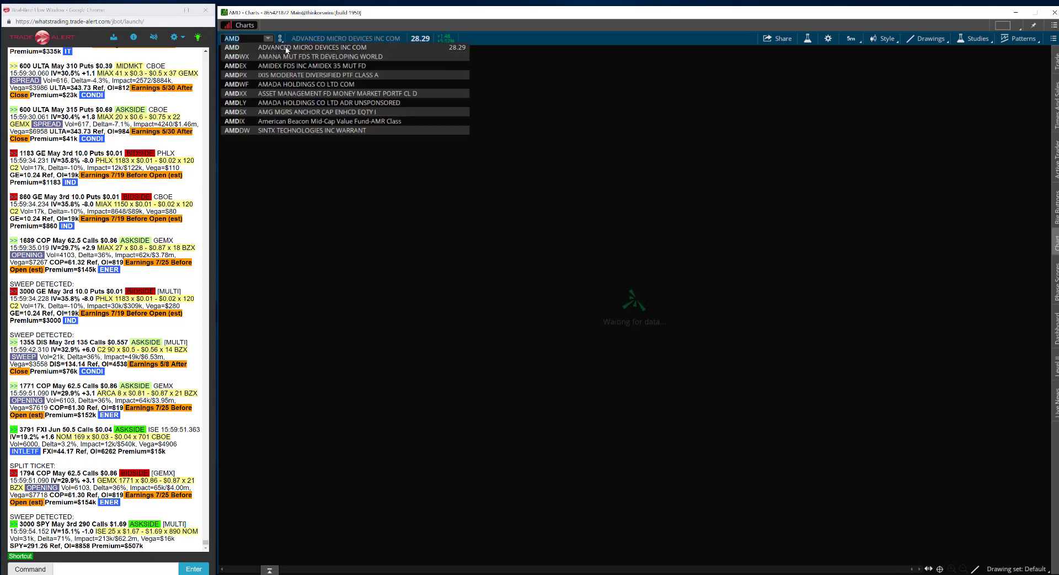
Load Advanced Micro Devices (AMD) from the matching symbols list
{"action": "left_click", "coordinate": [232, 46]}
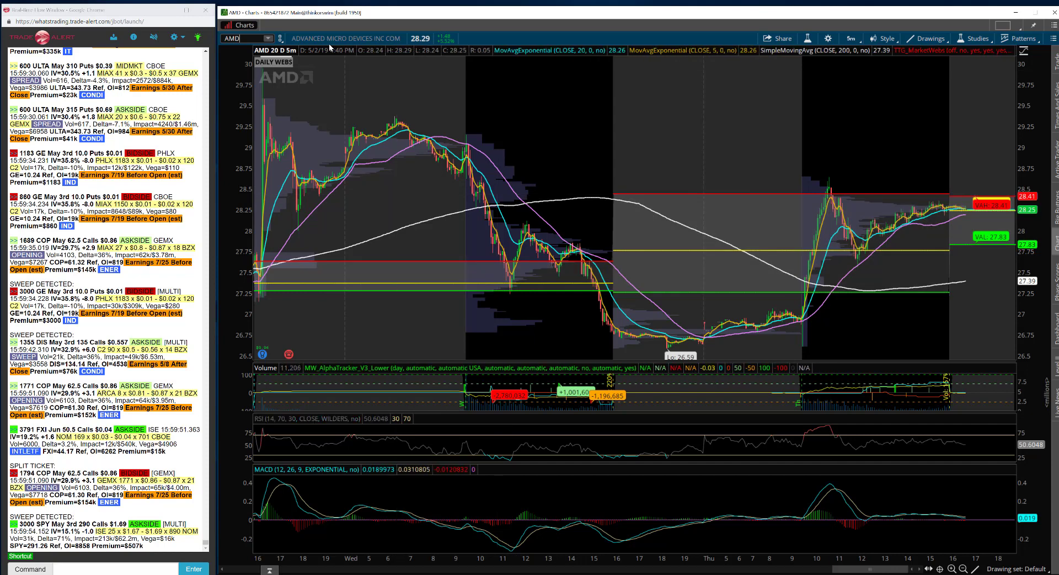
Chart BABA on the 20 Y : 1D time frame
{"action": "type", "text": "BABA"}
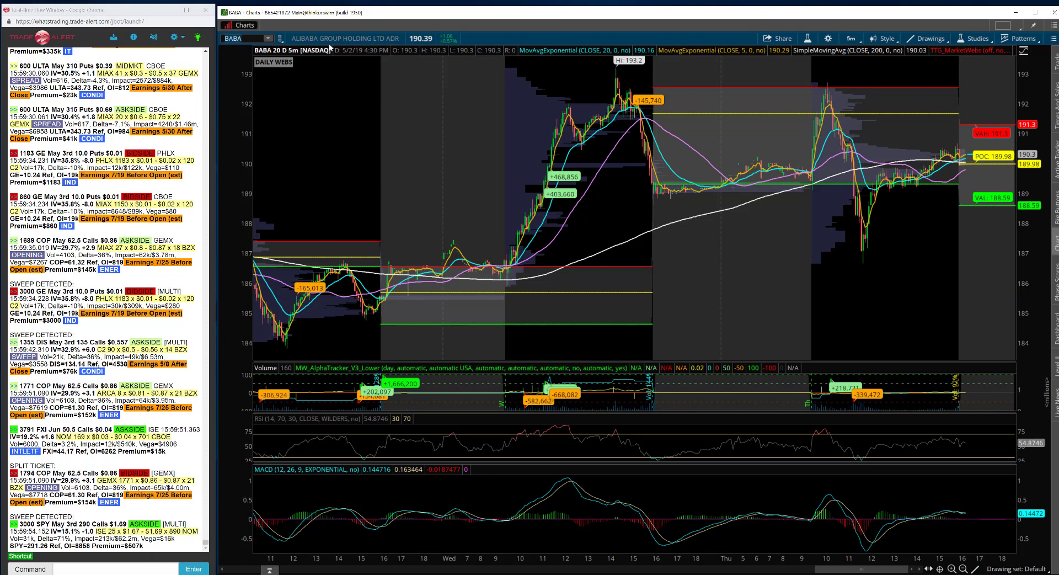
{"action": "mouse_move", "coordinate": [830, 91]}
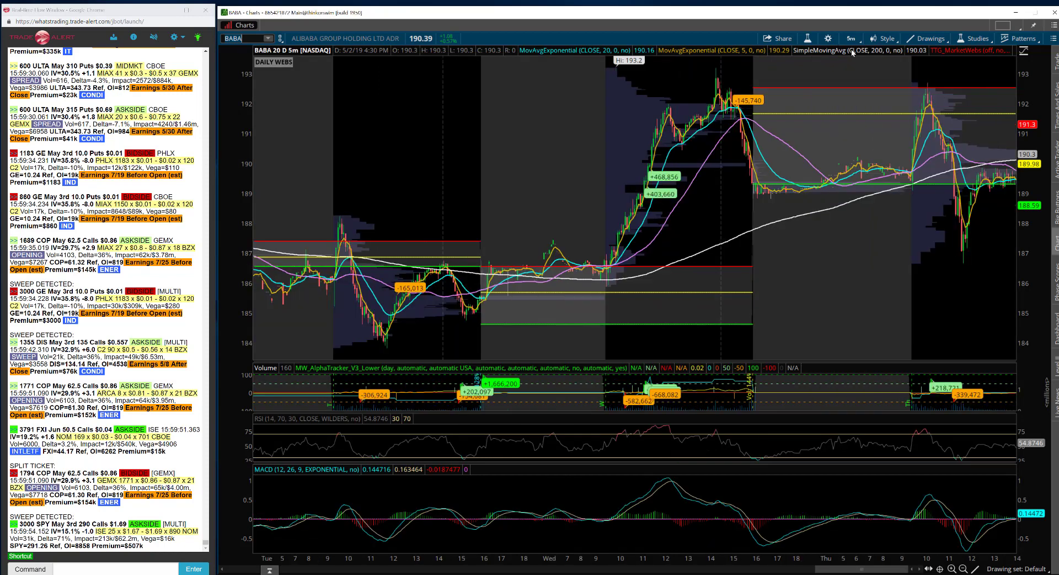
{"action": "left_click", "coordinate": [851, 39]}
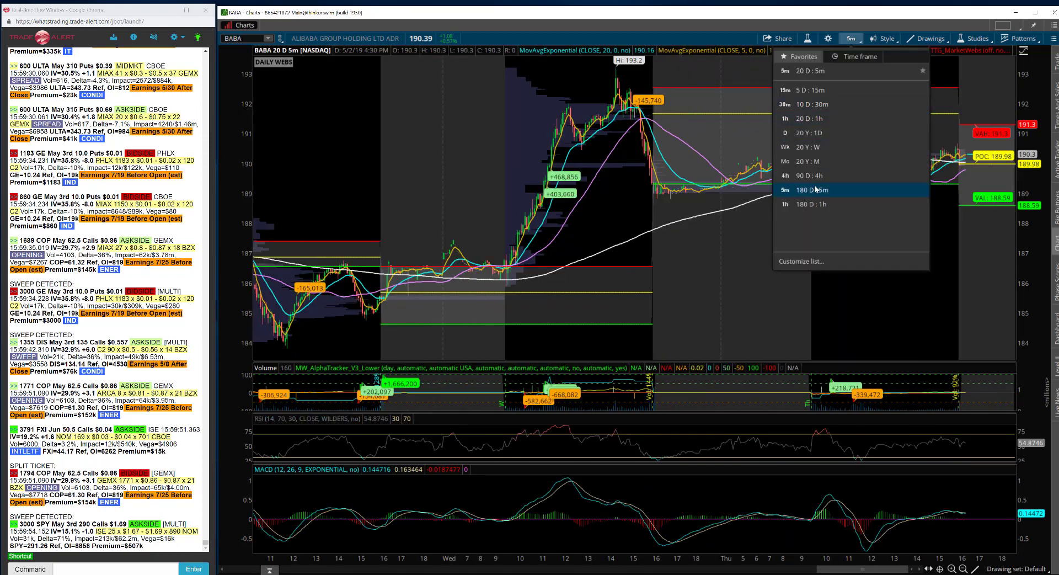
{"action": "left_click", "coordinate": [785, 132]}
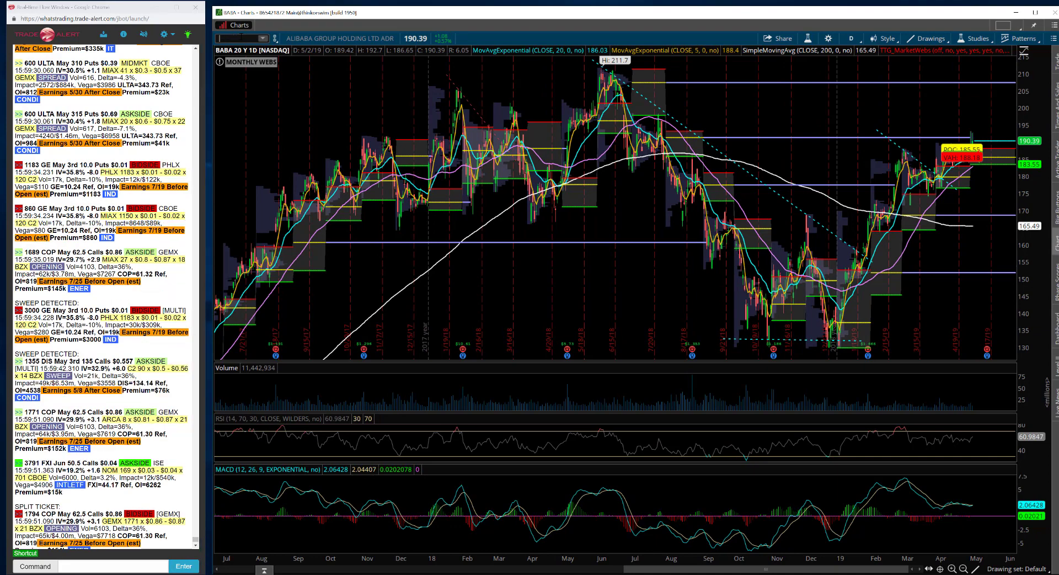
Chart Microsoft (MSFT) and bring up the time frame menu
{"action": "type", "text": "MSFT"}
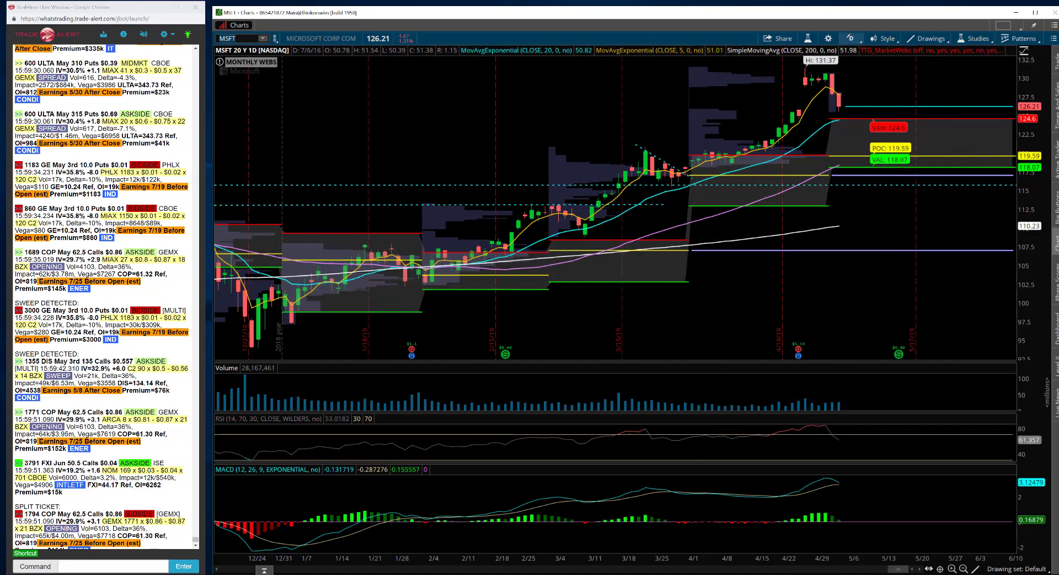
{"action": "left_click", "coordinate": [852, 38]}
{"action": "type", "text": "GOOGL"}
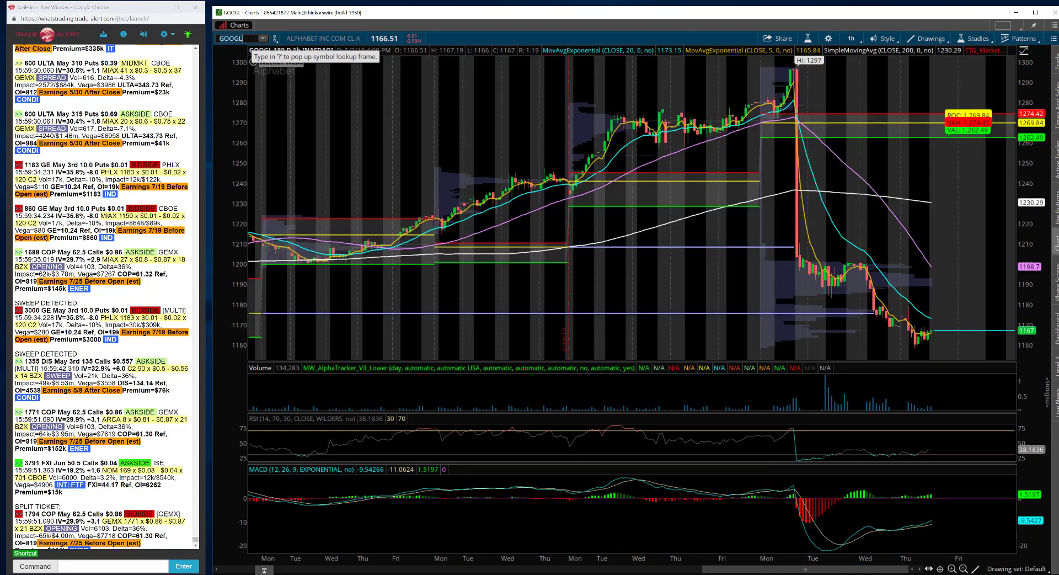
{"action": "mouse_move", "coordinate": [850, 38]}
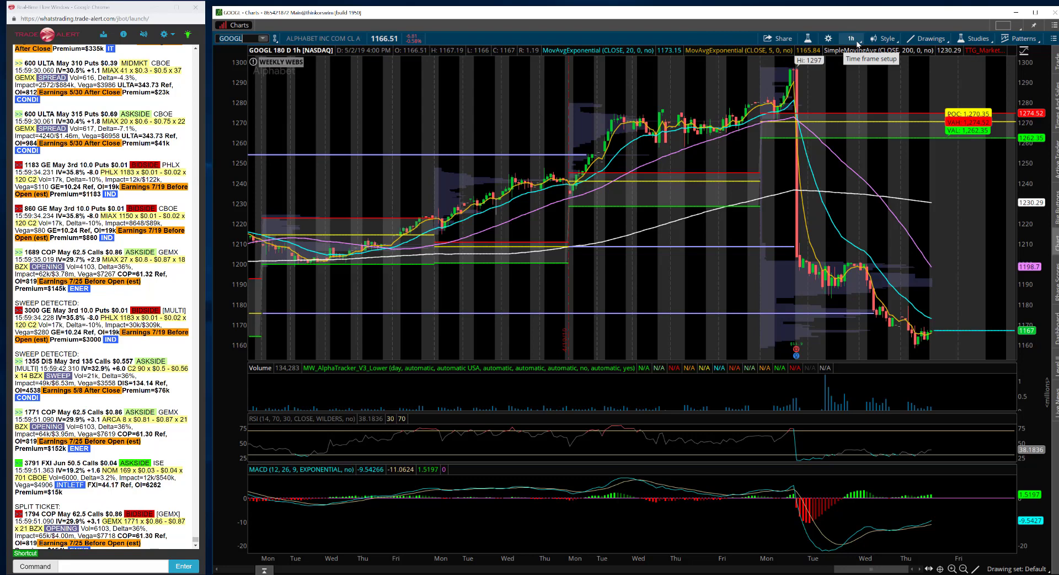
Switch the GOOGL chart to a different time frame from the dropdown
{"action": "left_click", "coordinate": [849, 38]}
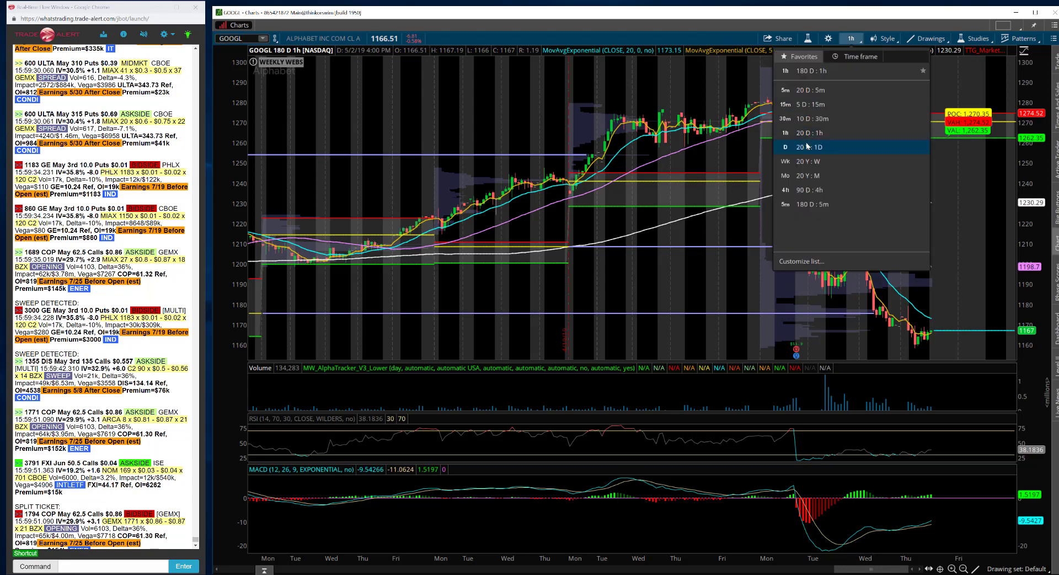
{"action": "left_click", "coordinate": [812, 147]}
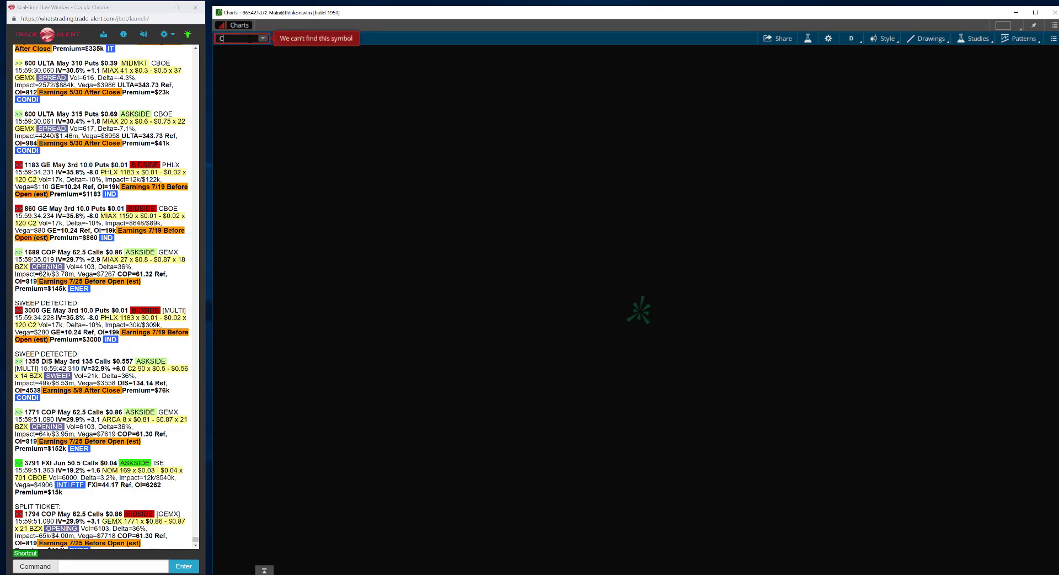
{"action": "type", "text": "CMG"}
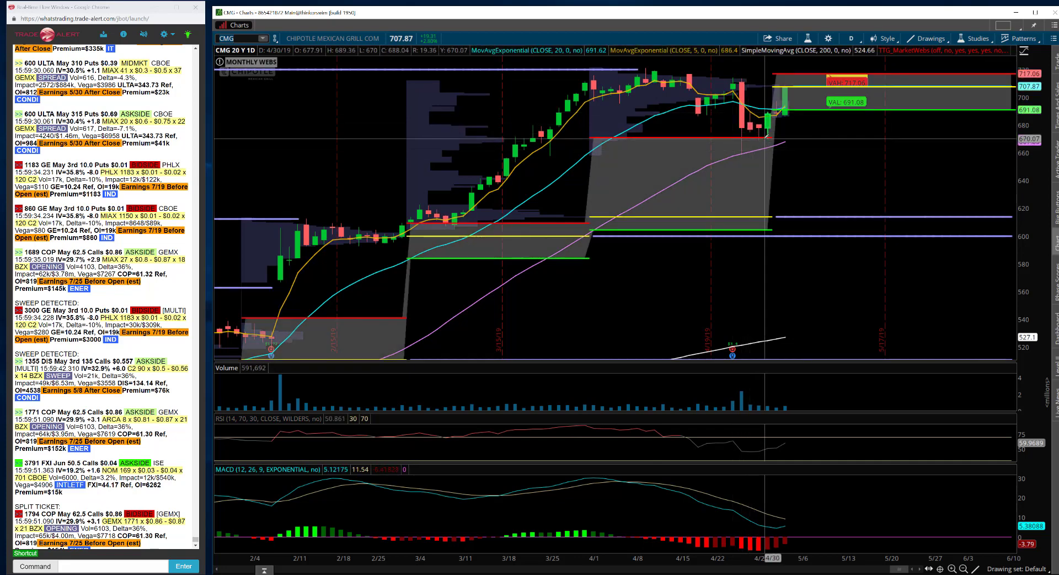
{"action": "mouse_move", "coordinate": [767, 141]}
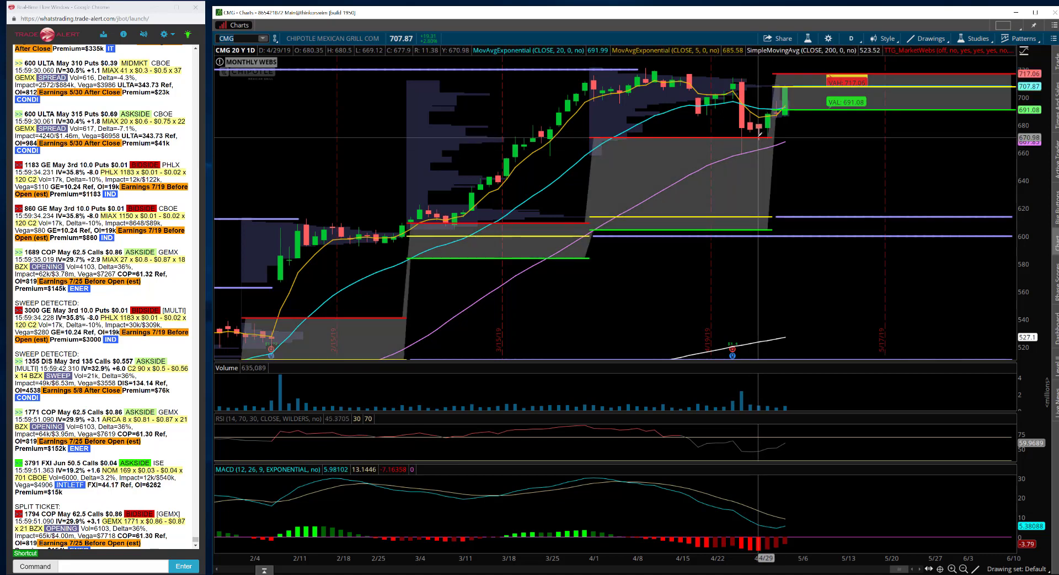
{"action": "mouse_move", "coordinate": [765, 135]}
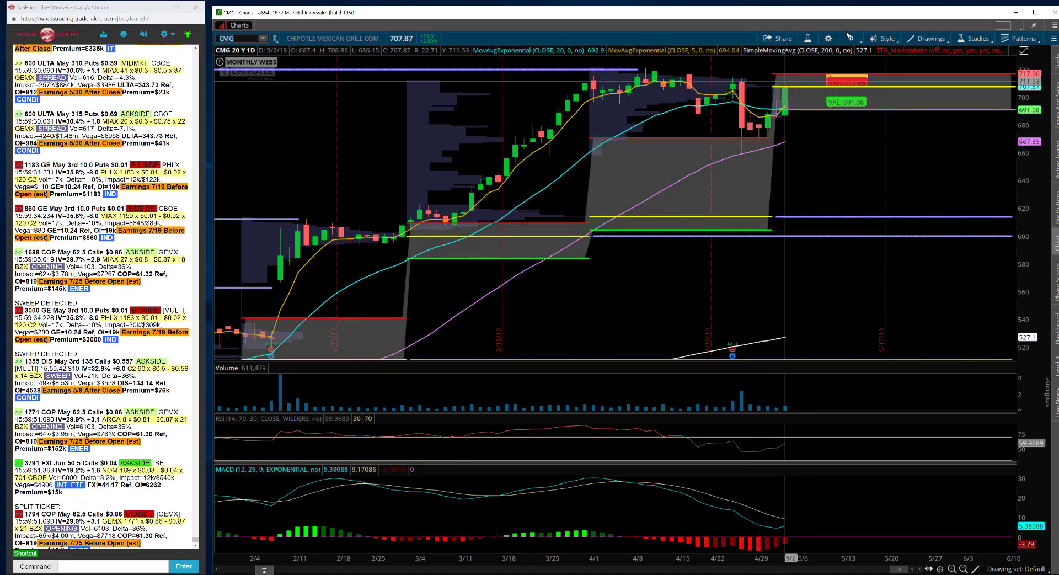
Switch the CMG chart toward 20 D : 5m intraday bars
{"action": "left_click", "coordinate": [854, 38]}
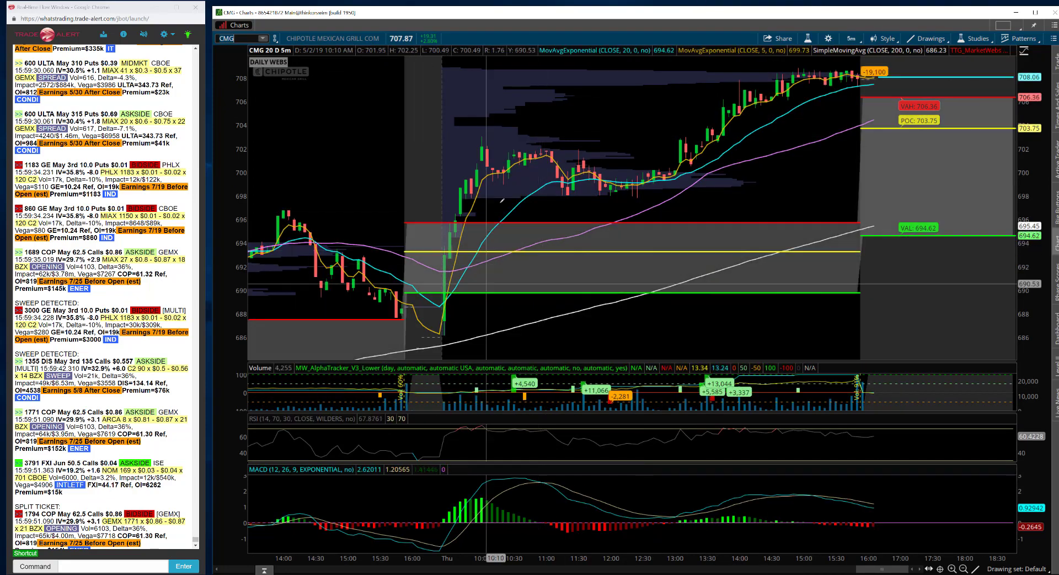
{"action": "mouse_move", "coordinate": [485, 270]}
{"action": "type", "text": "IWM"}
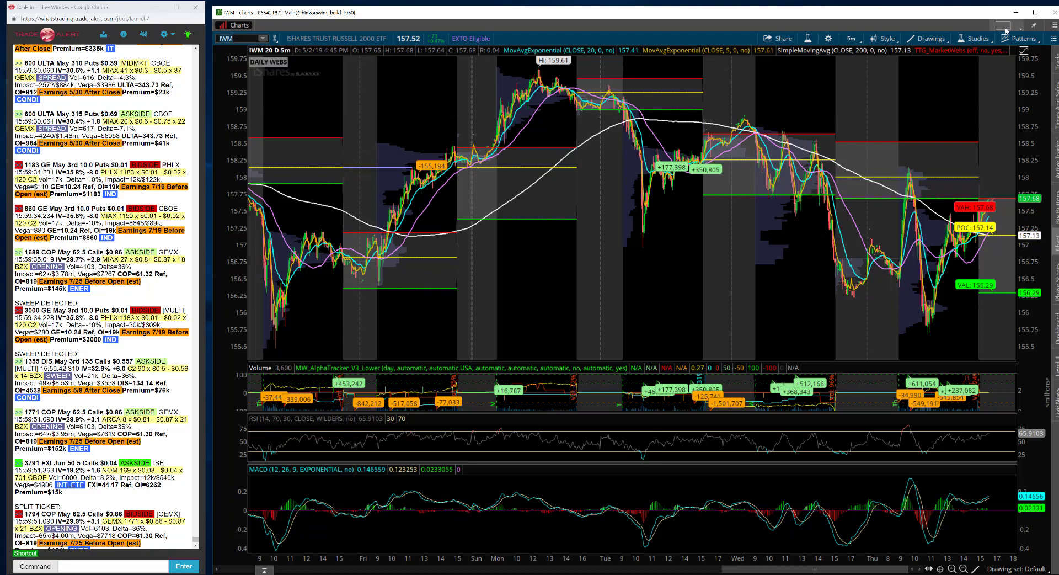
Switch IWM to the 20 Y : 1D time frame from Favorites
{"action": "left_click", "coordinate": [851, 38]}
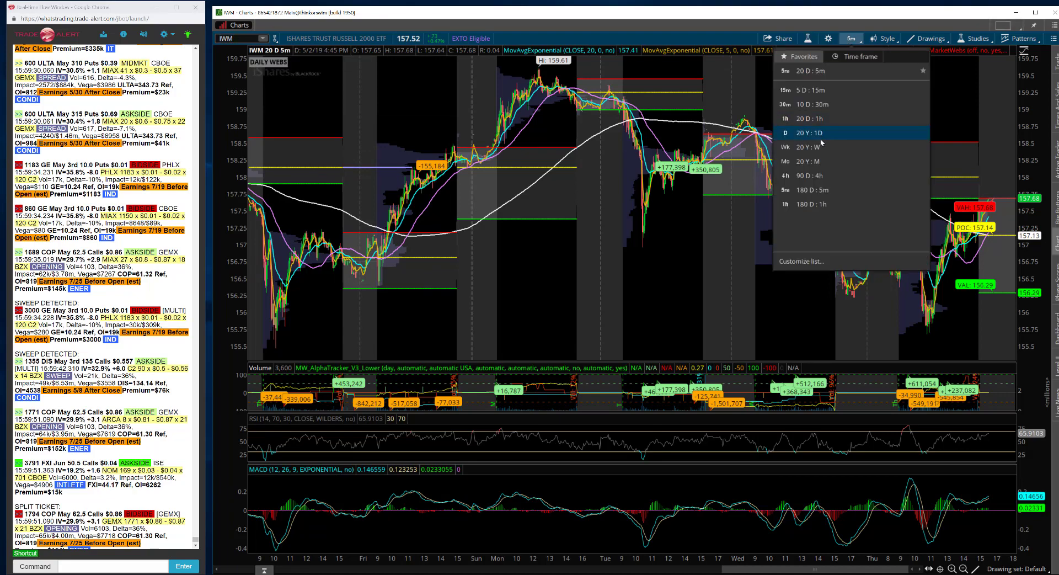
{"action": "left_click", "coordinate": [801, 133]}
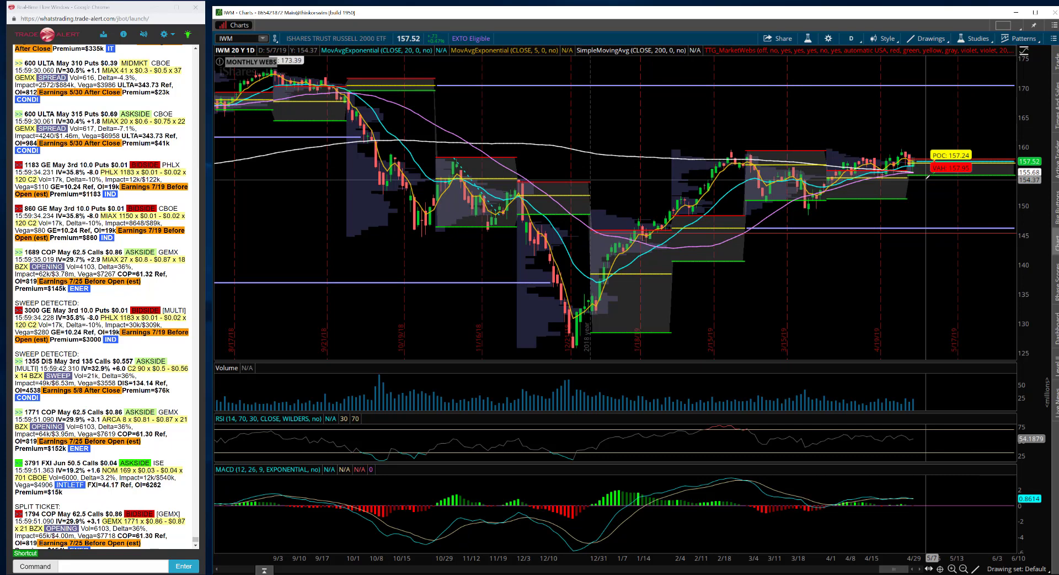
{"action": "mouse_move", "coordinate": [915, 183]}
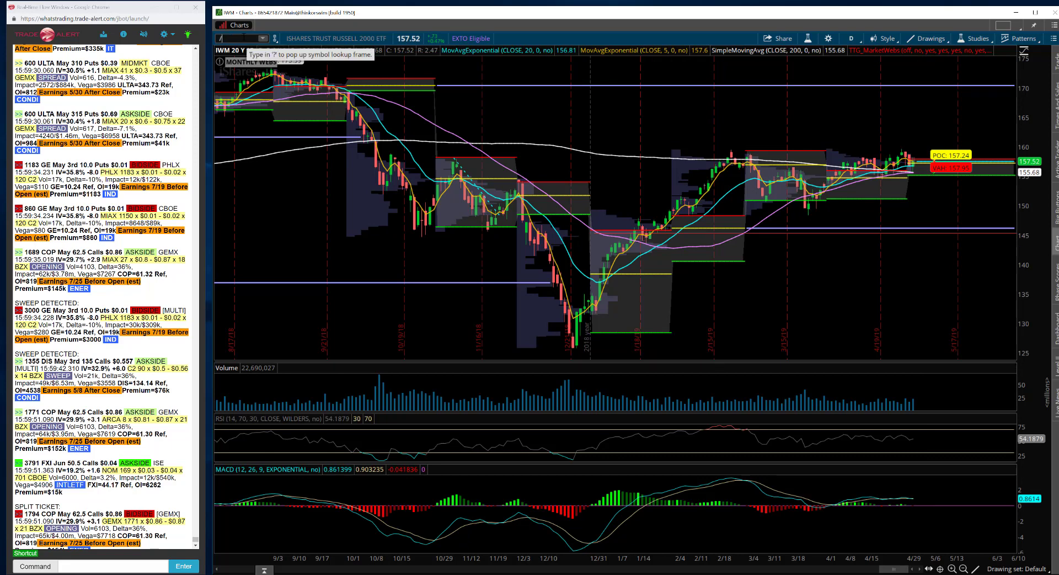
{"action": "type", "text": "/HG"}
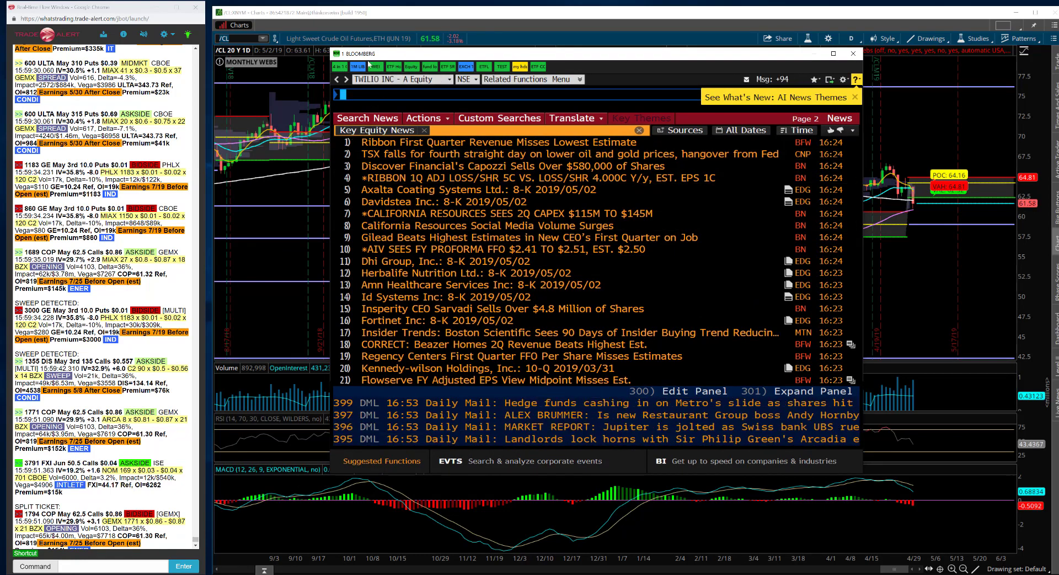
{"action": "left_click", "coordinate": [852, 54]}
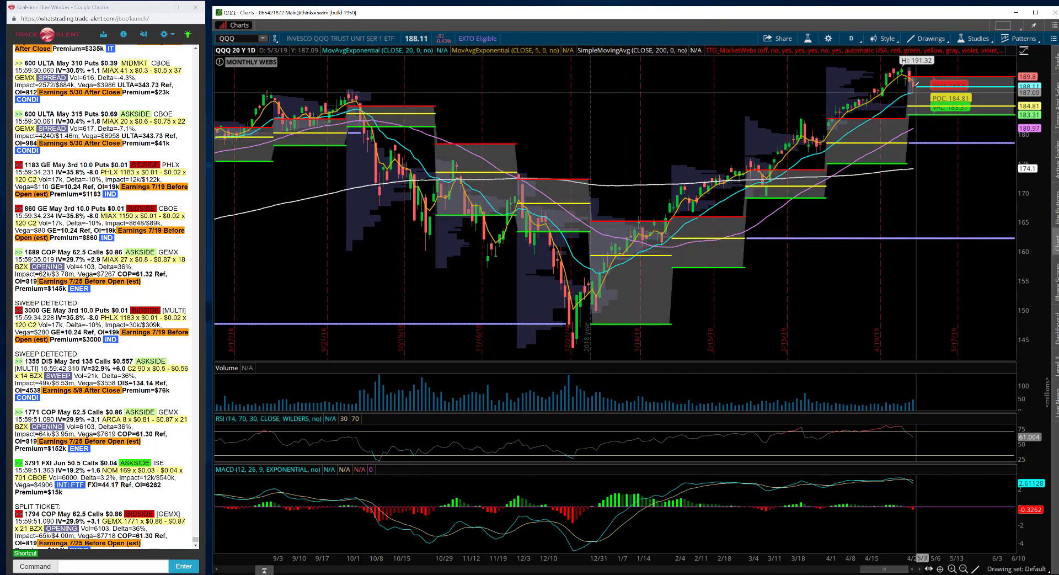
Set the /ES chart to the 180 D : 1h time frame and confirm it
{"action": "left_click", "coordinate": [851, 38]}
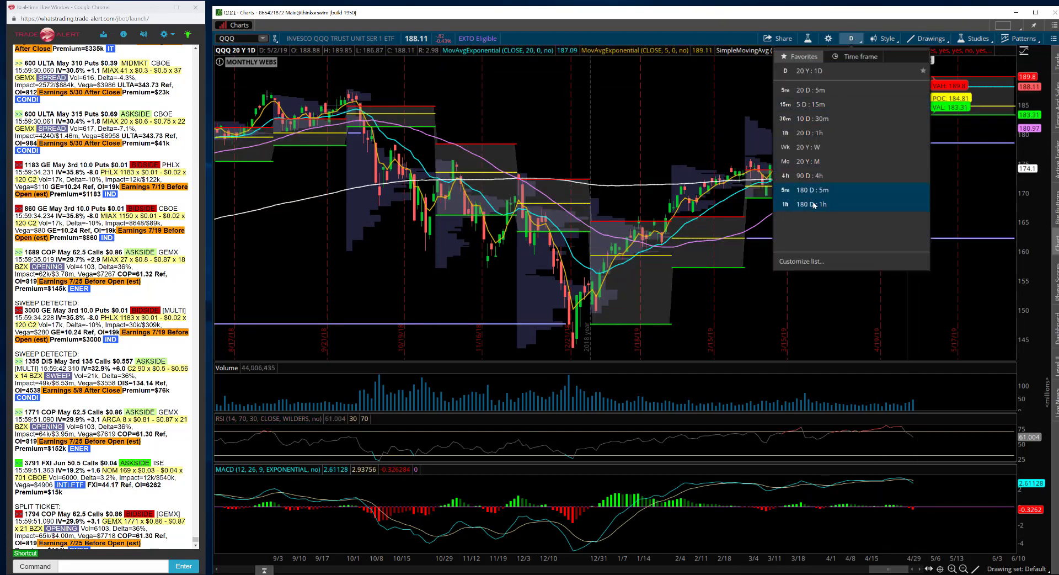
{"action": "left_click", "coordinate": [810, 204]}
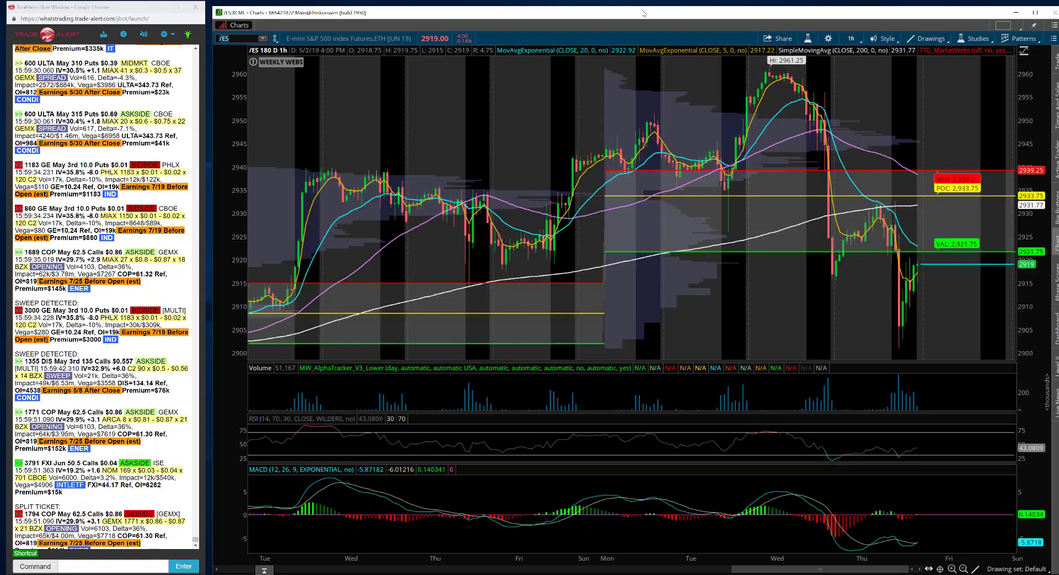
{"action": "left_click", "coordinate": [852, 38]}
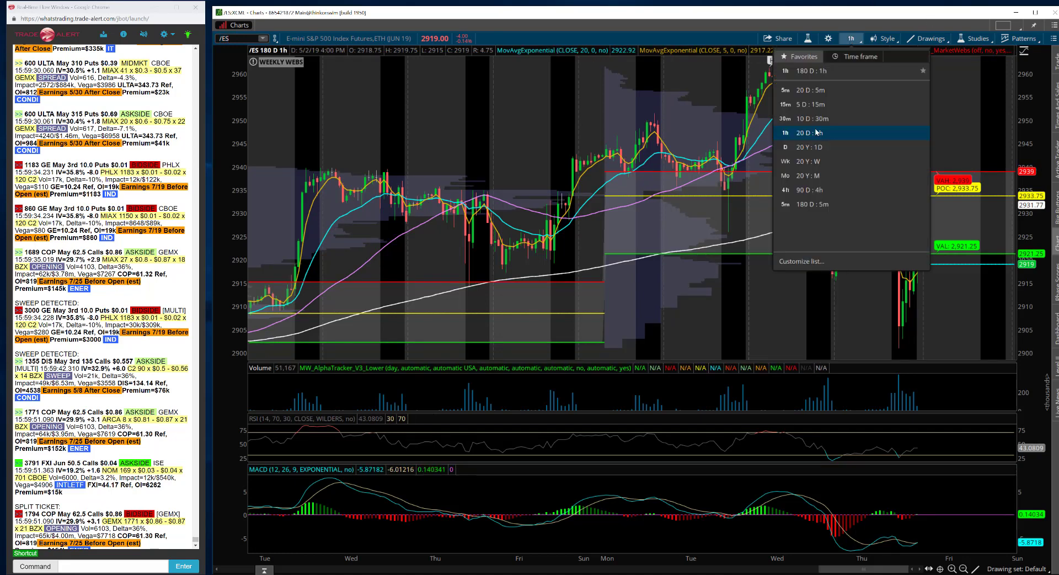
{"action": "left_click", "coordinate": [804, 133]}
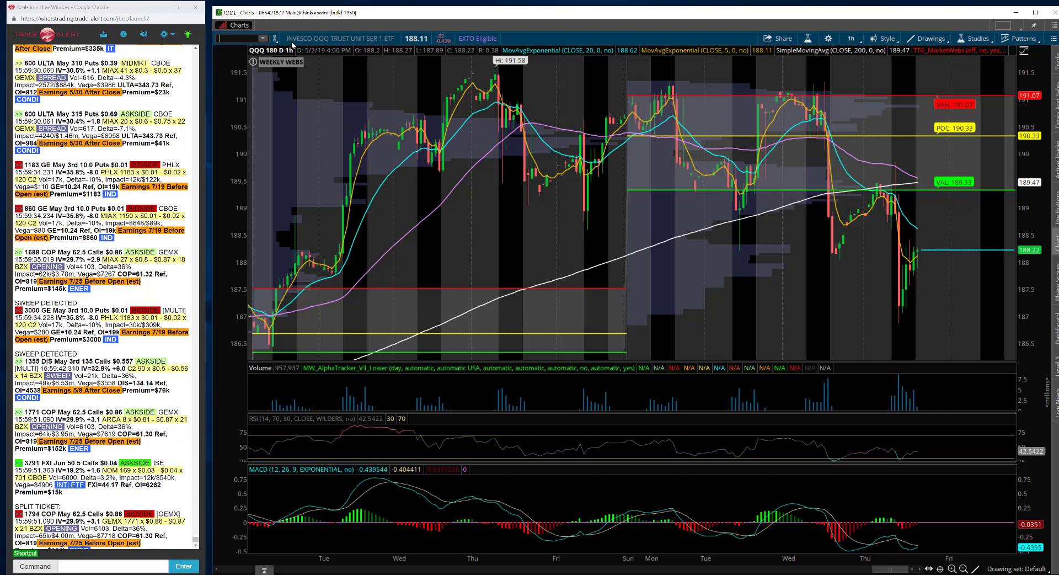
{"action": "mouse_move", "coordinate": [236, 40]}
{"action": "type", "text": "IWM"}
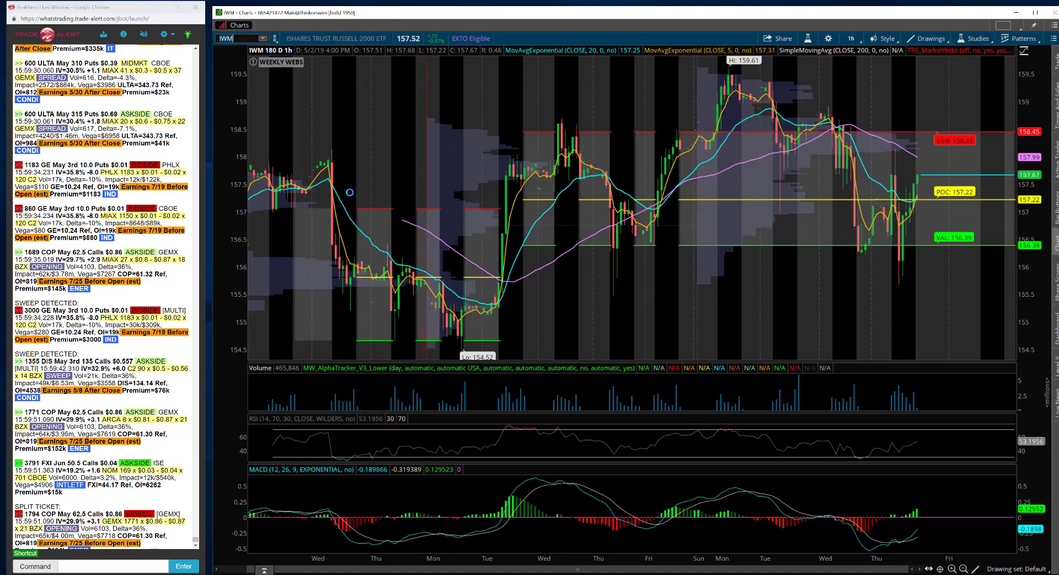
Select the chart symbol box to enter OLED
{"action": "left_click", "coordinate": [238, 38]}
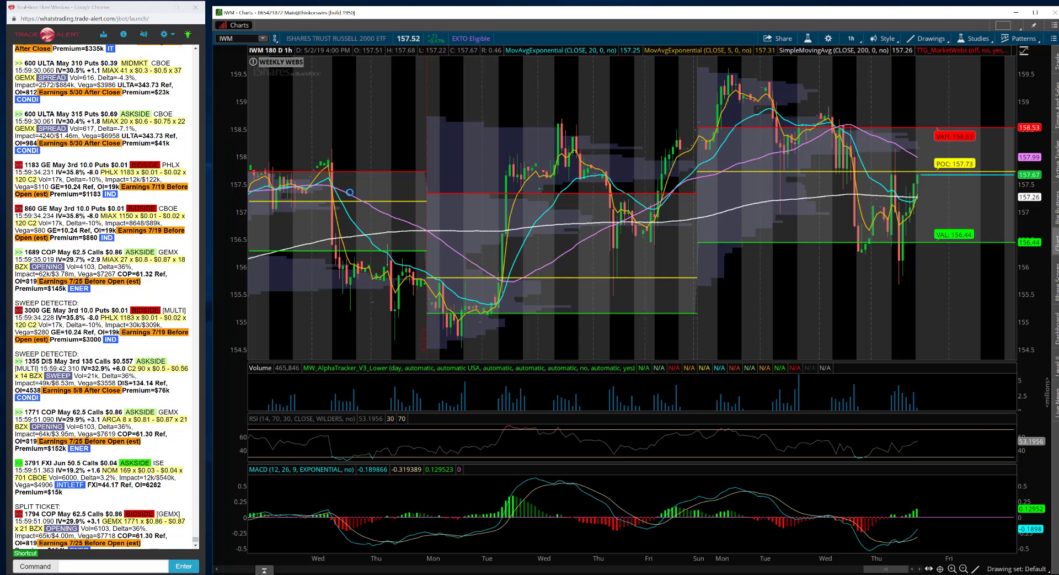
{"action": "mouse_move", "coordinate": [890, 264]}
{"action": "type", "text": "OLED"}
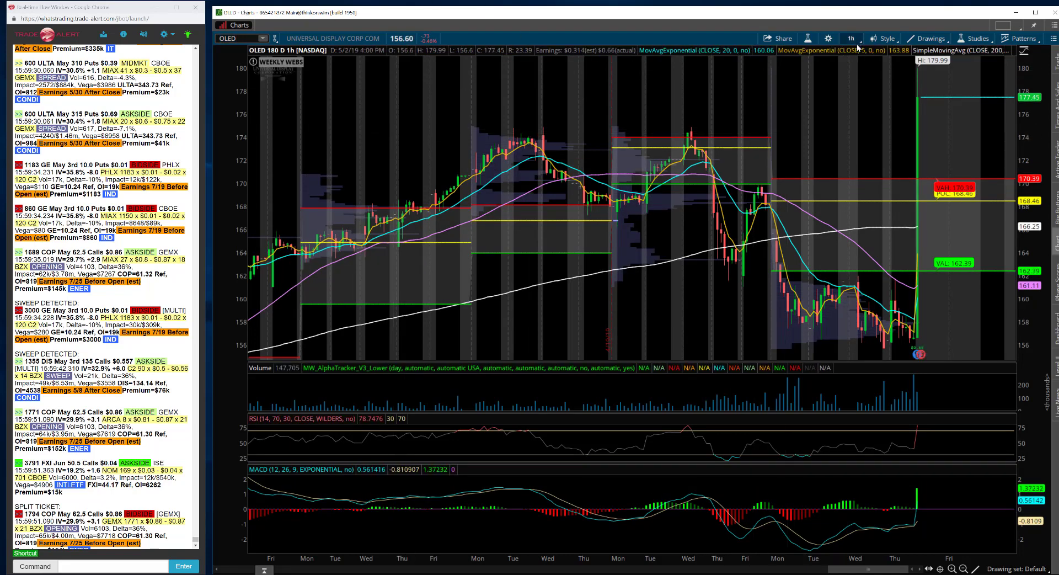
Switch OLED to 20 days of 5-minute bars
{"action": "left_click", "coordinate": [851, 38]}
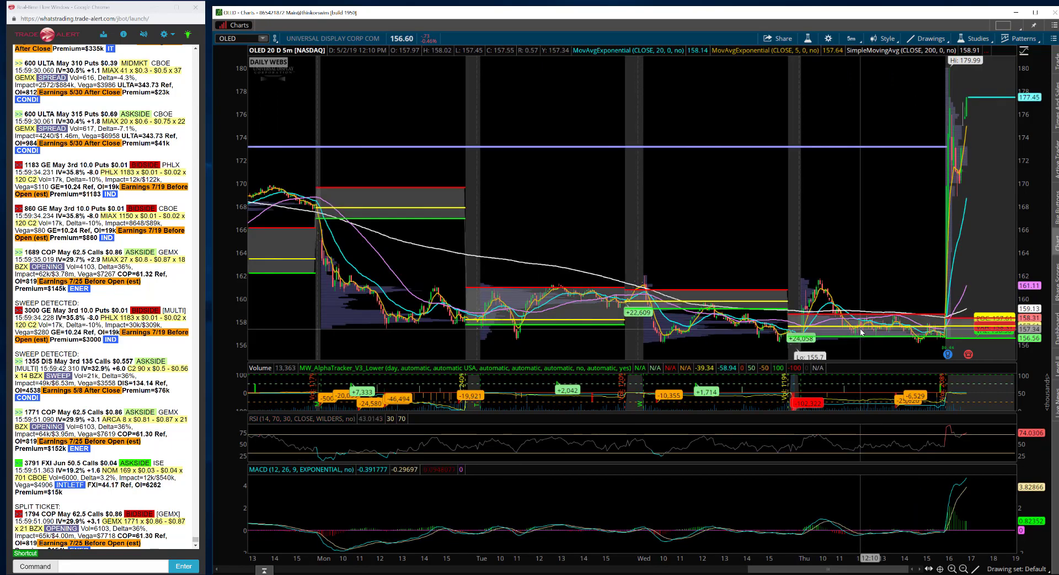
{"action": "mouse_move", "coordinate": [861, 331]}
{"action": "type", "text": "A"}
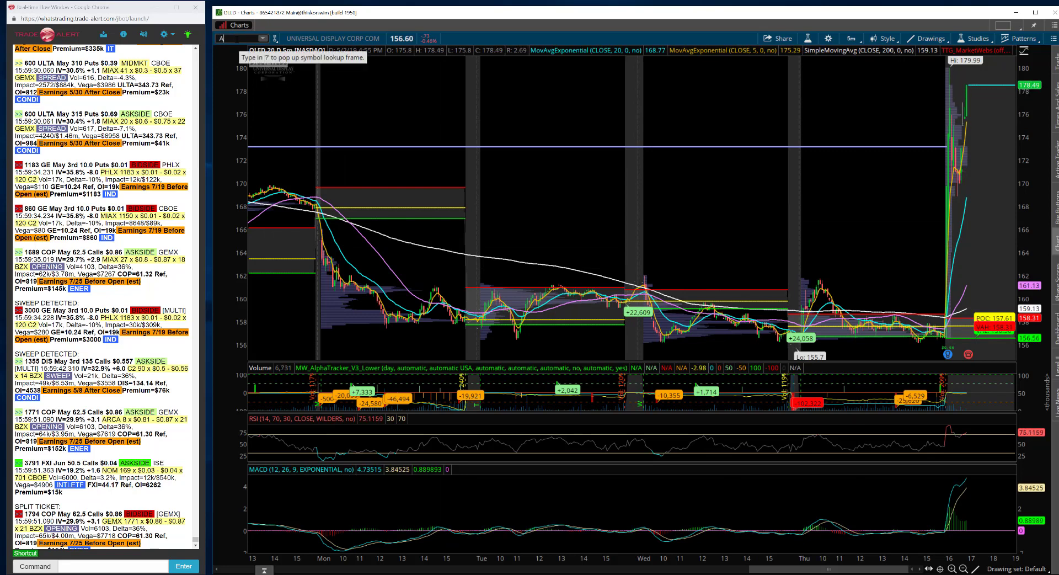
Load United States Steel (X) on the 20-day, 5-minute chart with daily value areas
{"action": "type", "text": "NET"}
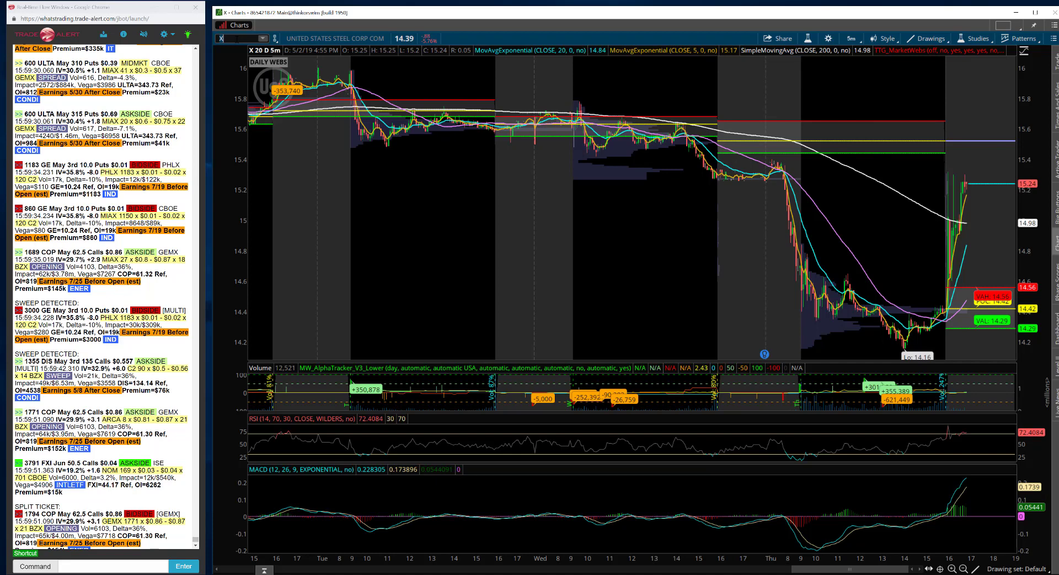
{"action": "mouse_move", "coordinate": [570, 94]}
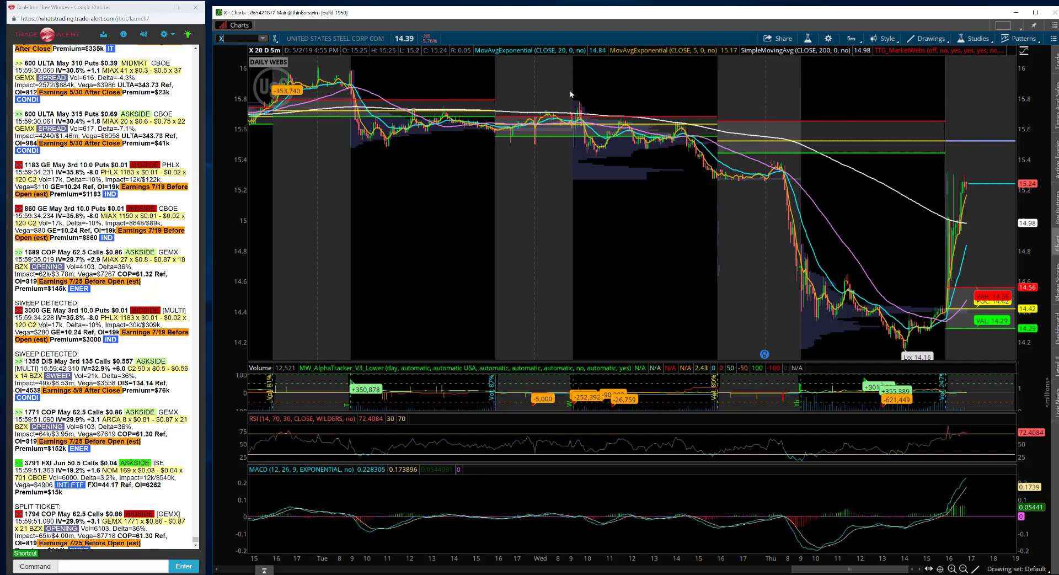
{"action": "mouse_move", "coordinate": [966, 142]}
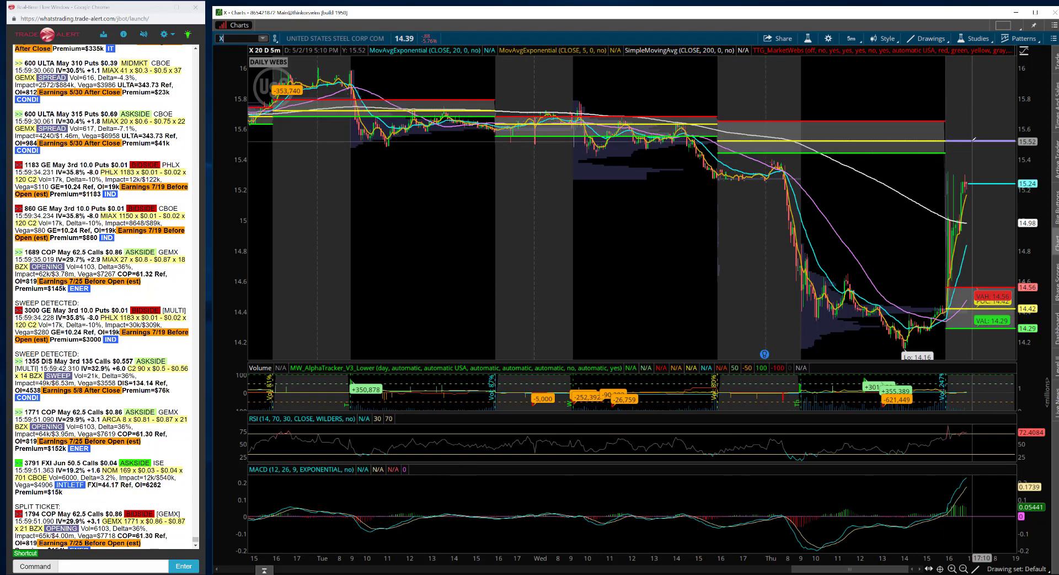